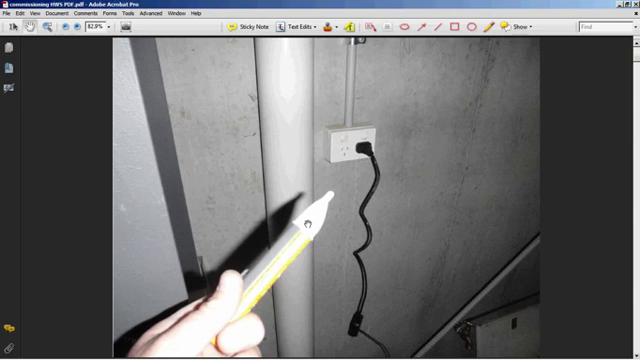
{"action": "mouse_move", "coordinate": [413, 214]}
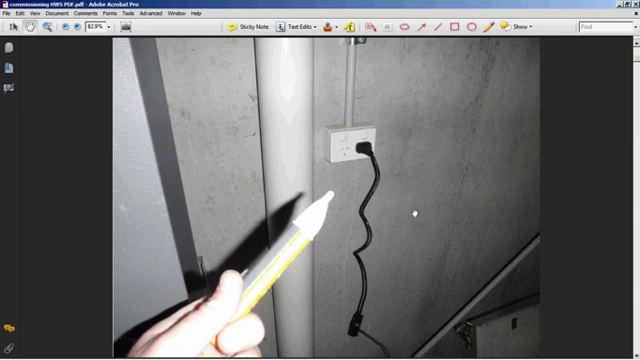
{"action": "mouse_move", "coordinate": [268, 263]}
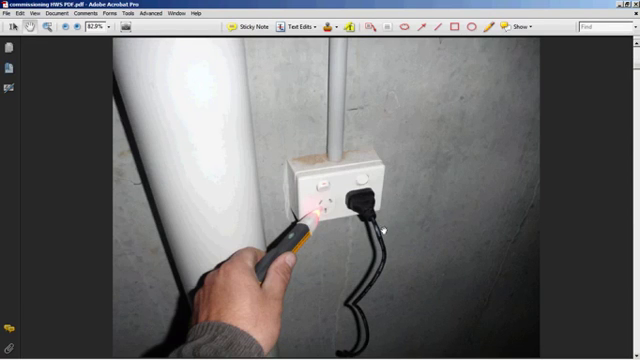
{"action": "mouse_move", "coordinate": [425, 205]}
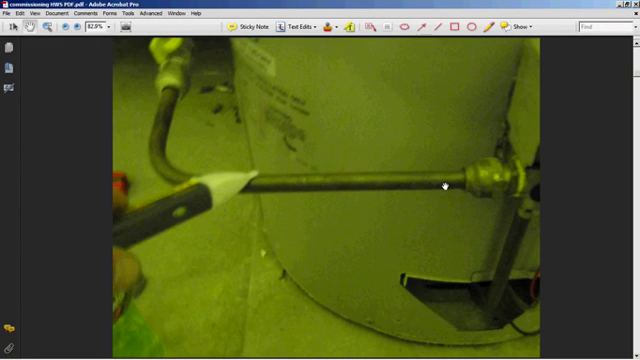
{"action": "mouse_move", "coordinate": [258, 183]}
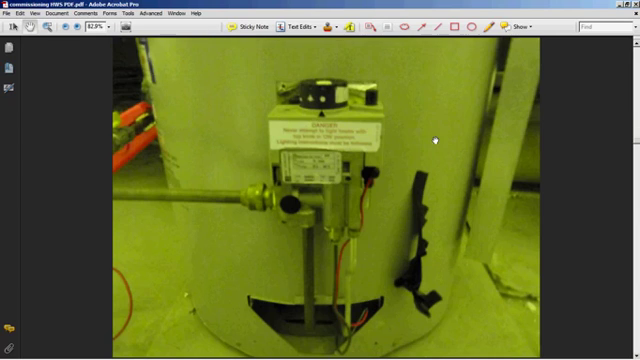
{"action": "mouse_move", "coordinate": [335, 144]}
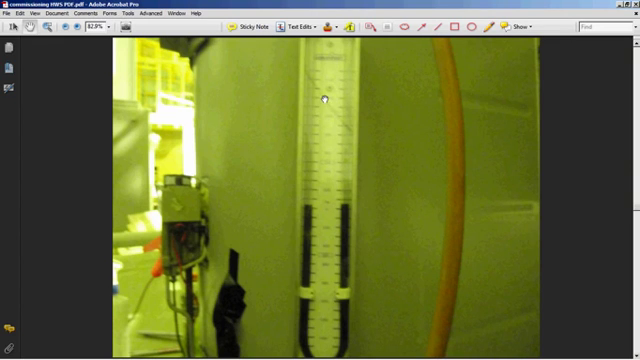
{"action": "mouse_move", "coordinate": [321, 190]}
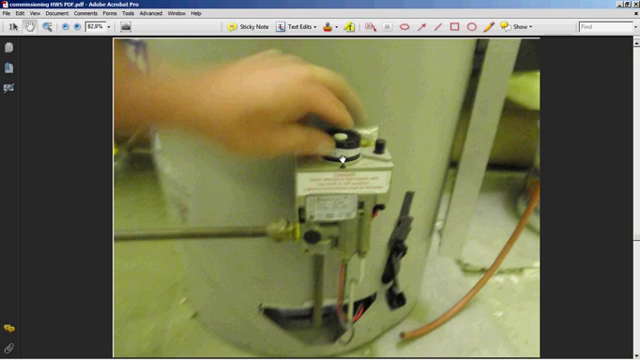
{"action": "mouse_move", "coordinate": [342, 177]}
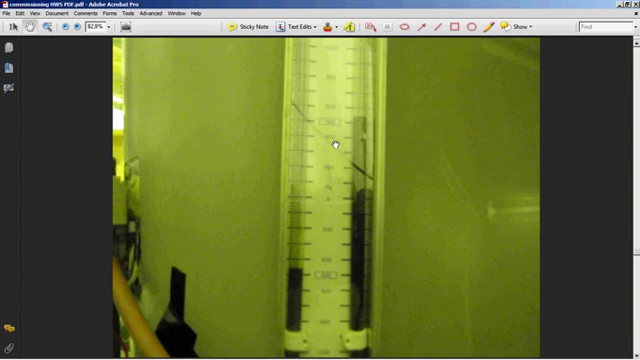
{"action": "mouse_move", "coordinate": [320, 193]}
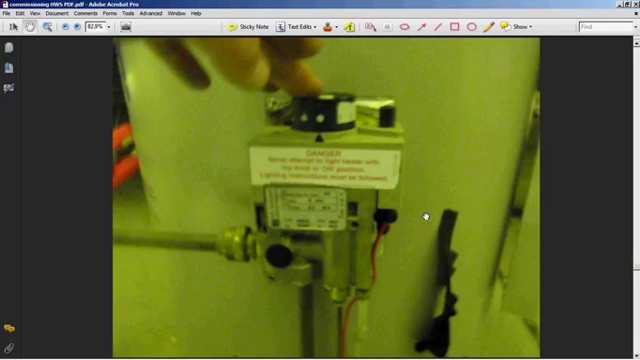
{"action": "mouse_move", "coordinate": [318, 126]}
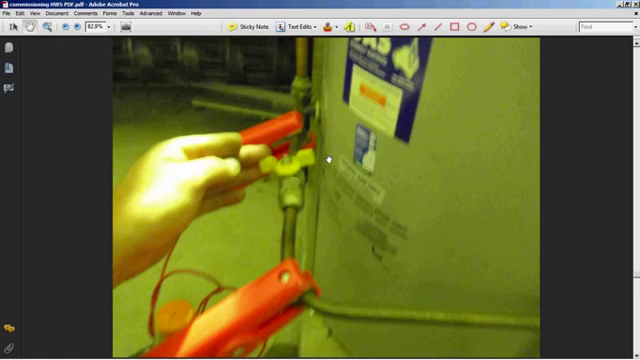
{"action": "mouse_move", "coordinate": [338, 172]}
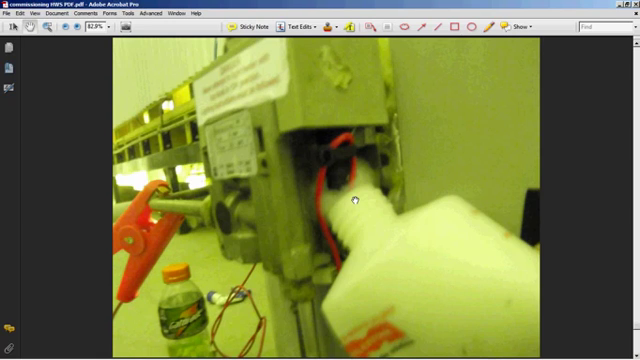
{"action": "mouse_move", "coordinate": [315, 300]}
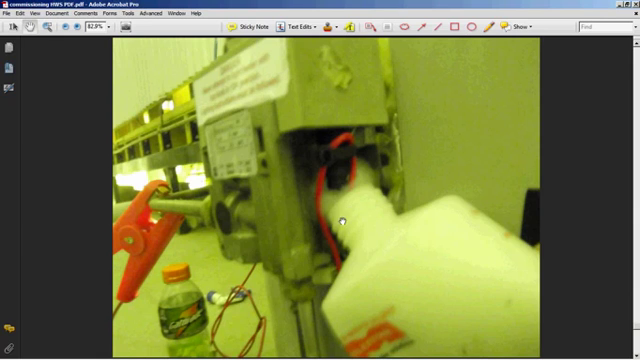
{"action": "mouse_move", "coordinate": [308, 259]}
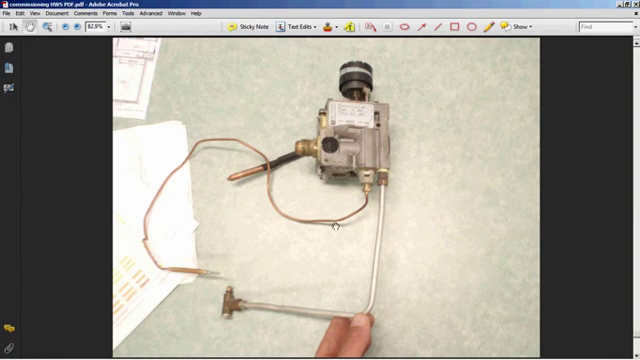
{"action": "mouse_move", "coordinate": [350, 205]}
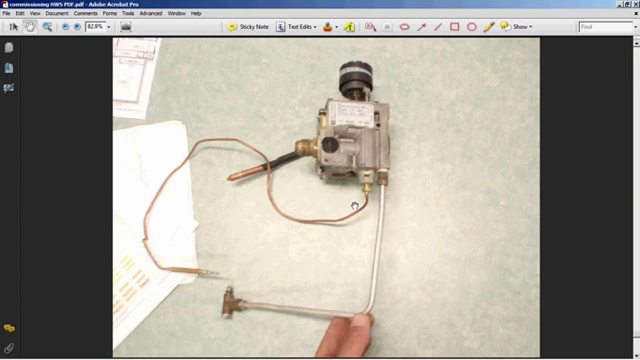
{"action": "mouse_move", "coordinate": [427, 189]}
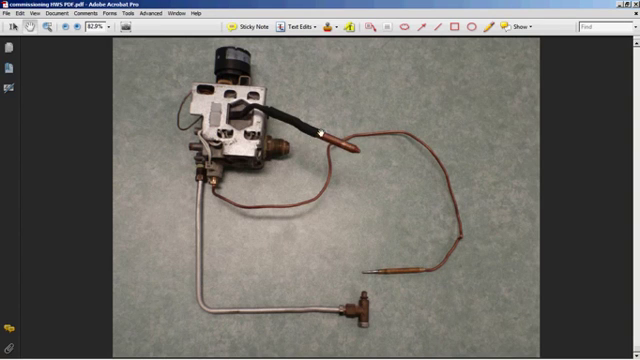
{"action": "mouse_move", "coordinate": [320, 133]}
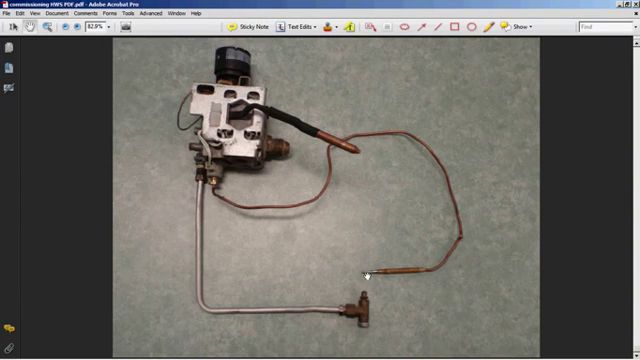
{"action": "mouse_move", "coordinate": [367, 272]}
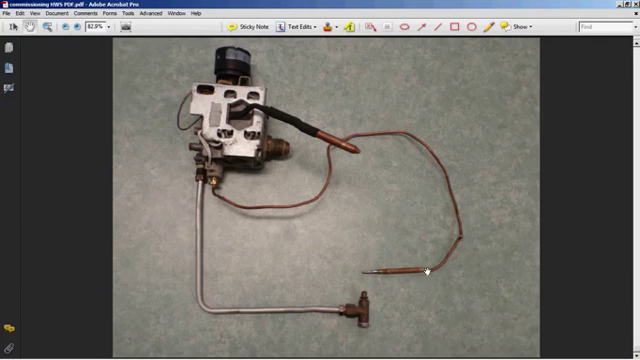
{"action": "mouse_move", "coordinate": [395, 140]}
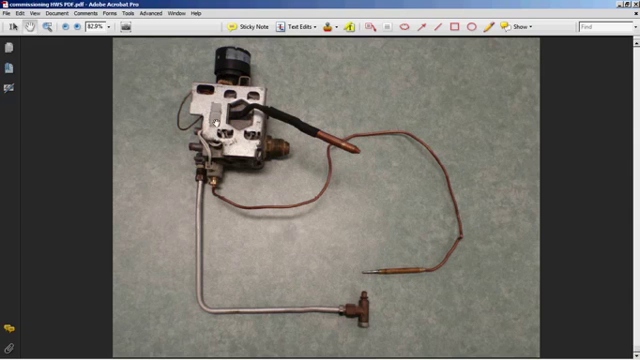
{"action": "mouse_move", "coordinate": [227, 60]}
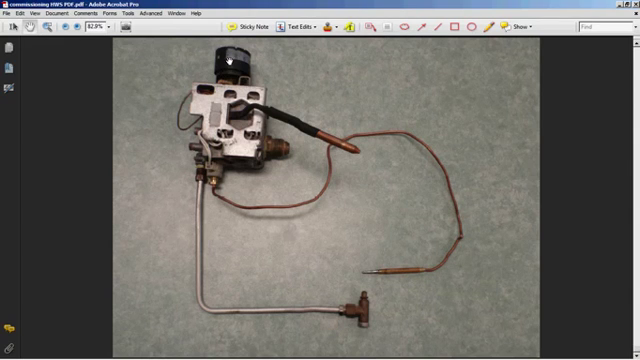